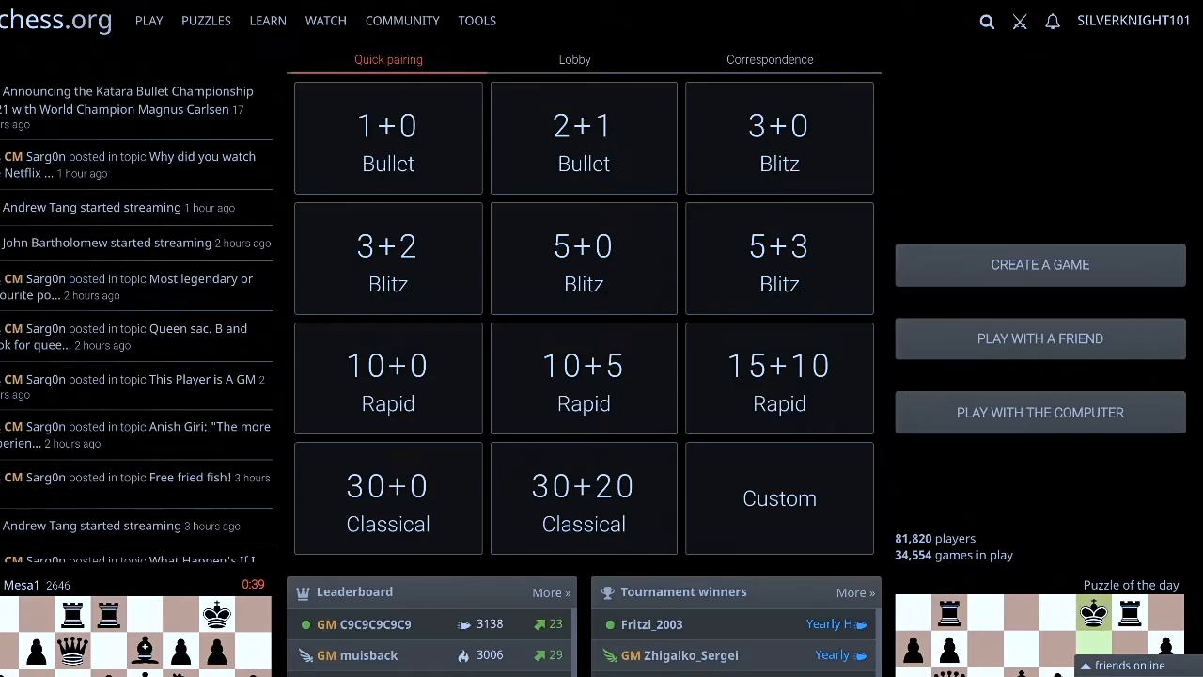
# - Browse the board colour themes from the account menu and return to the main options
pyautogui.click(1132, 21)
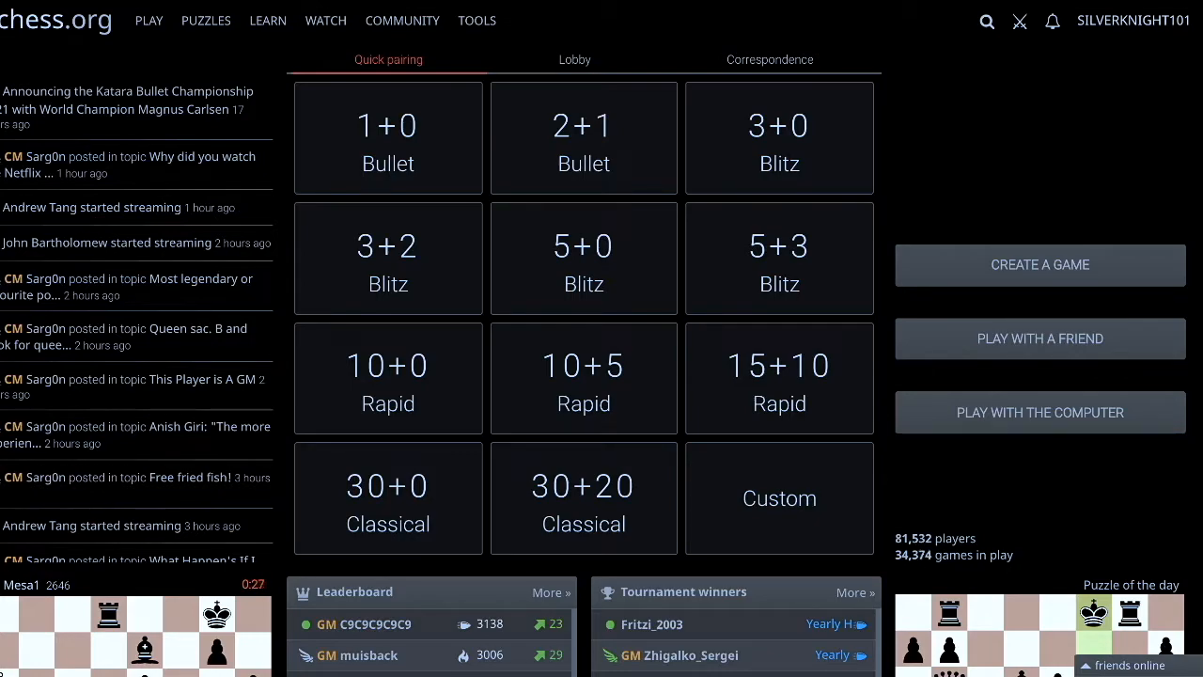
pyautogui.scroll(-3)
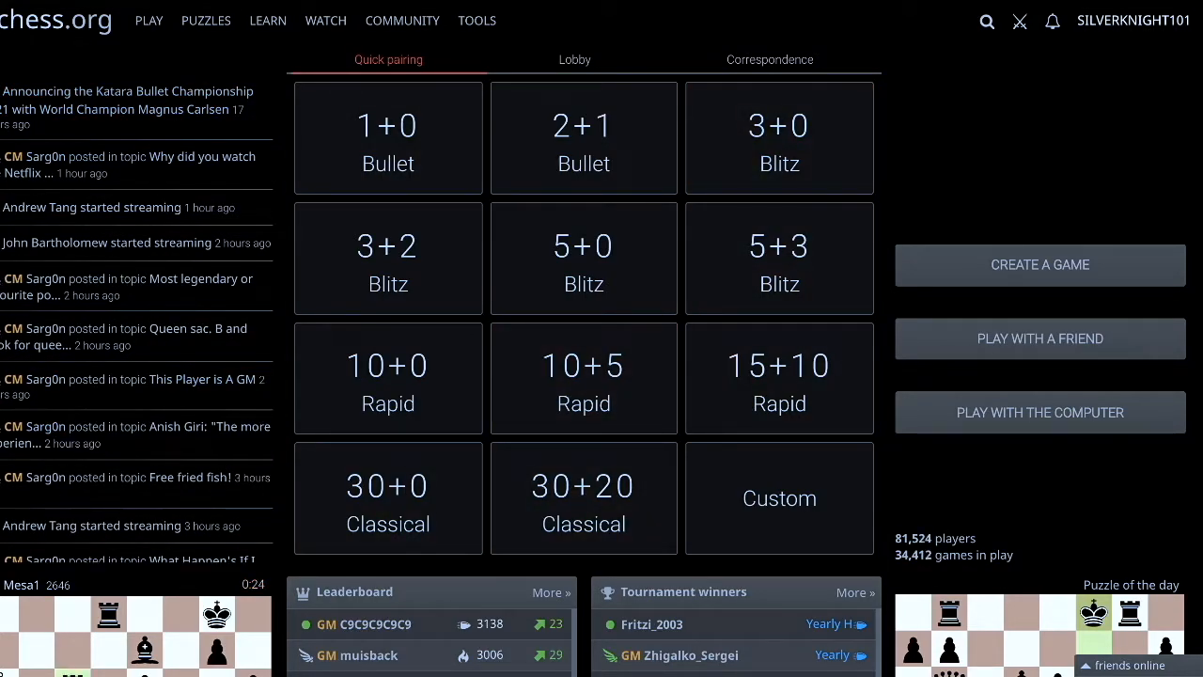
pyautogui.click(1132, 21)
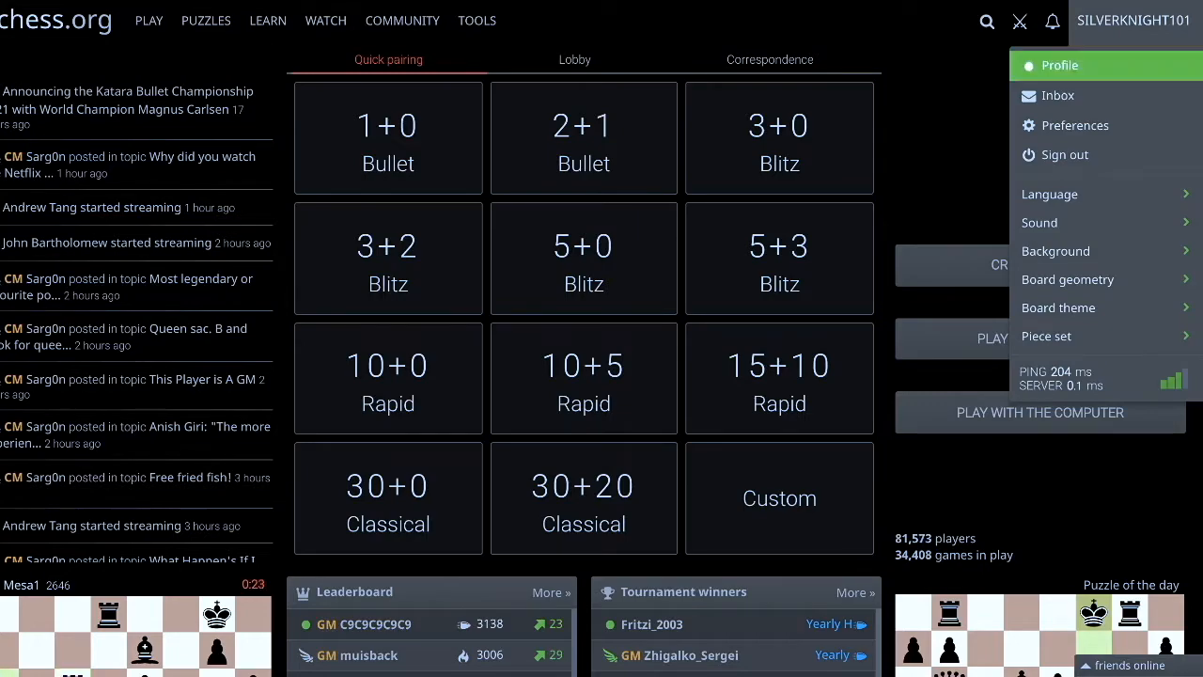
pyautogui.moveTo(1045, 335)
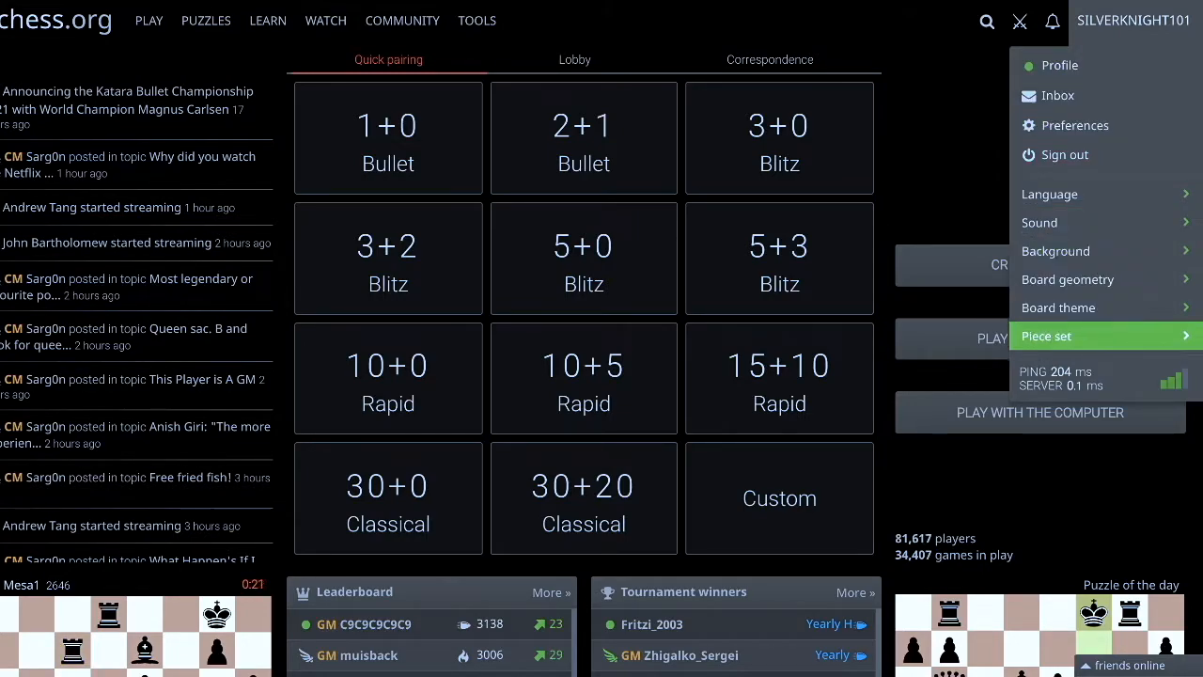
pyautogui.click(1058, 308)
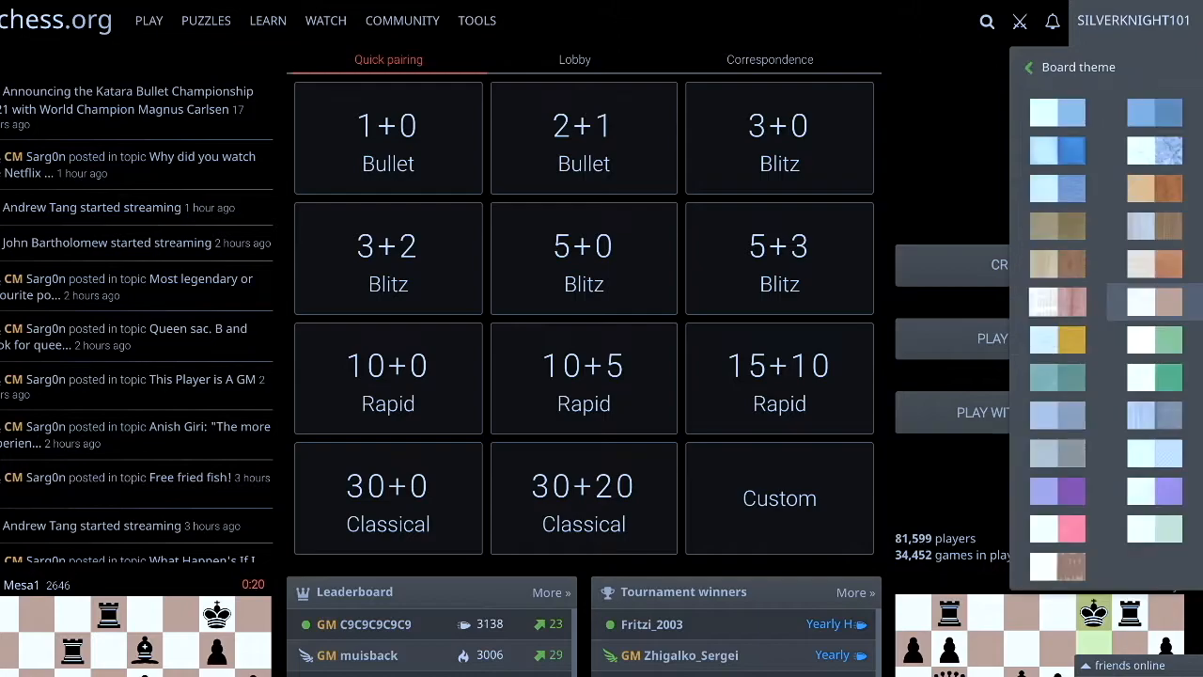
pyautogui.click(1029, 68)
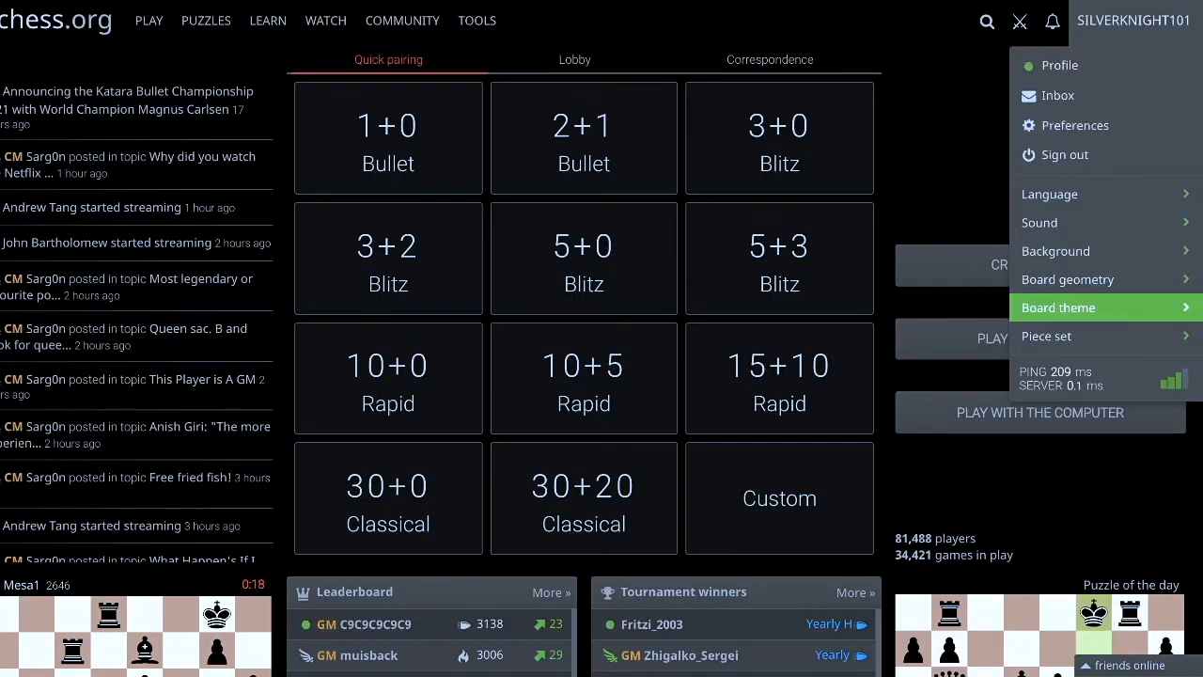
pyautogui.moveTo(1068, 278)
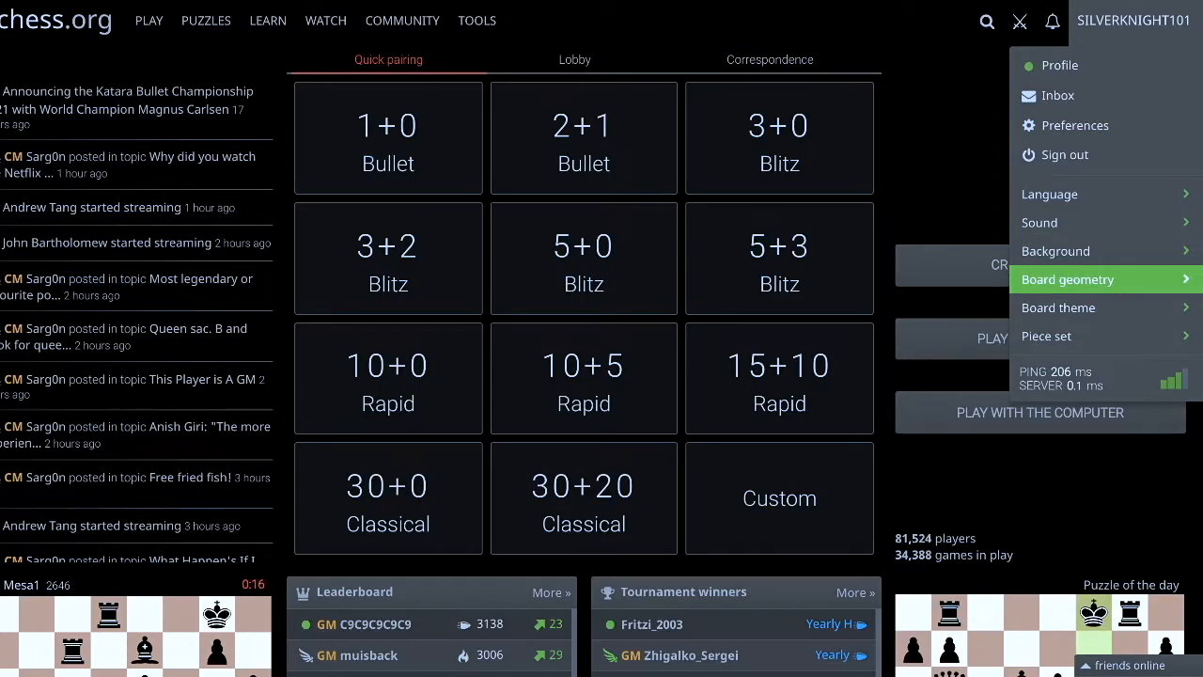
pyautogui.moveTo(1049, 193)
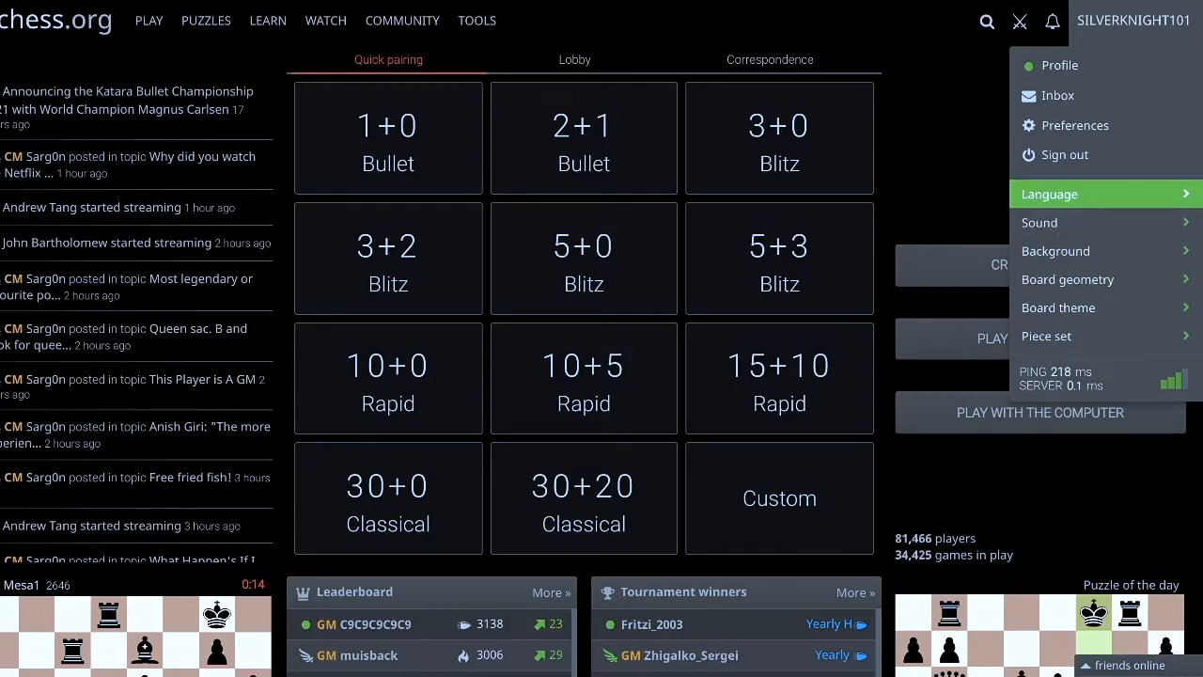
pyautogui.moveTo(1060, 64)
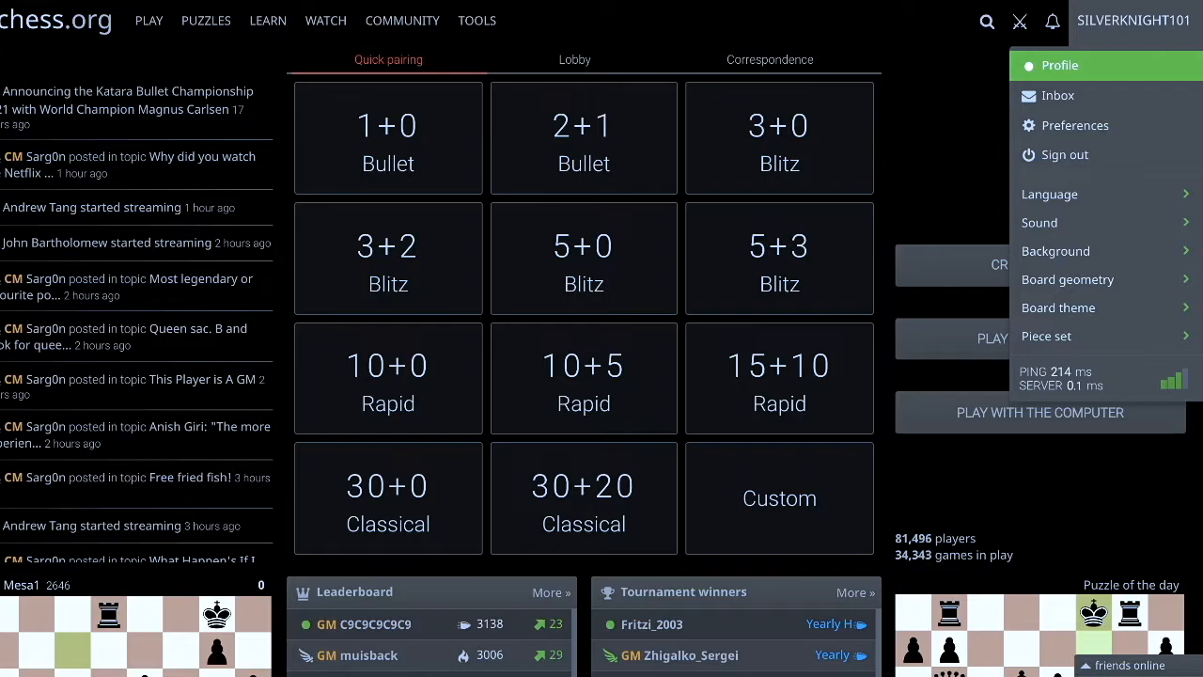
# - View the own profile page with rating graphs and recent activity
pyautogui.click(1060, 63)
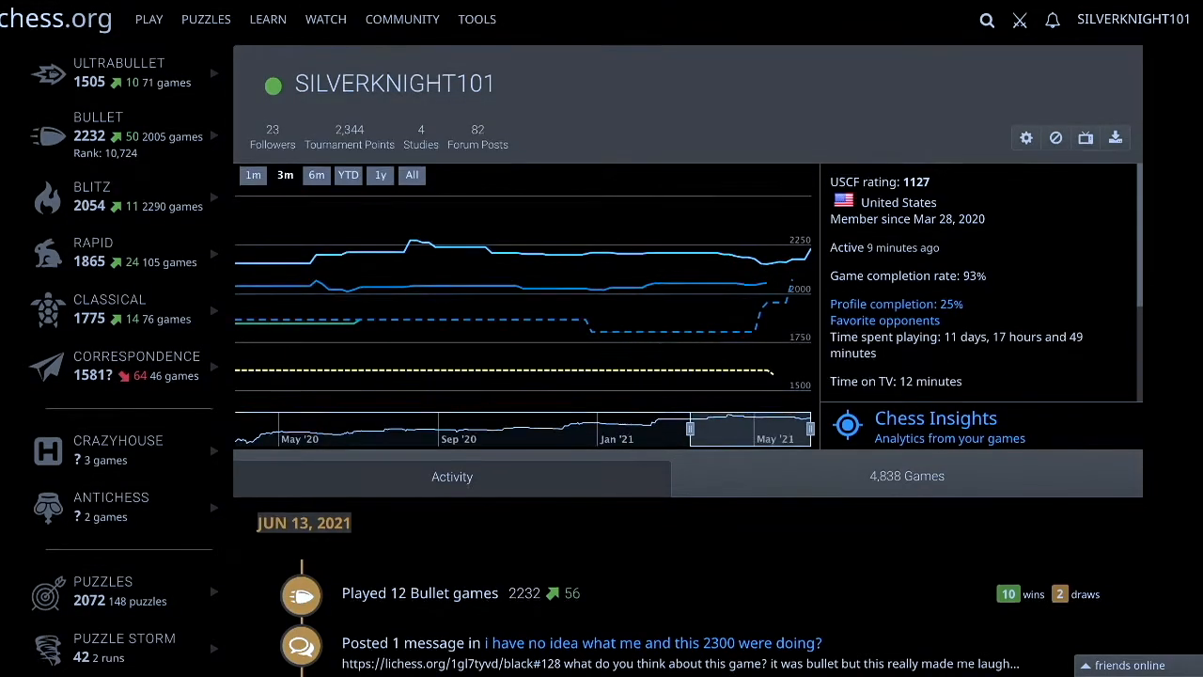
pyautogui.scroll(-3)
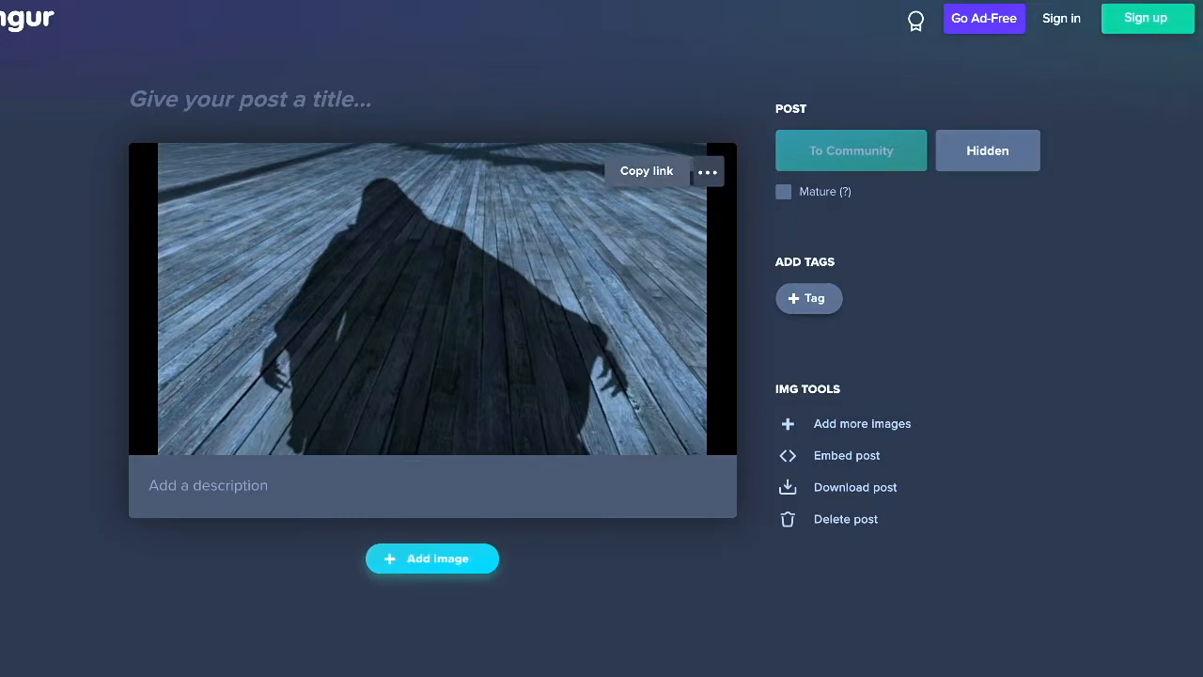
# - Copy the share link of the uploaded cloaked-figure image on Imgur
pyautogui.click(647, 169)
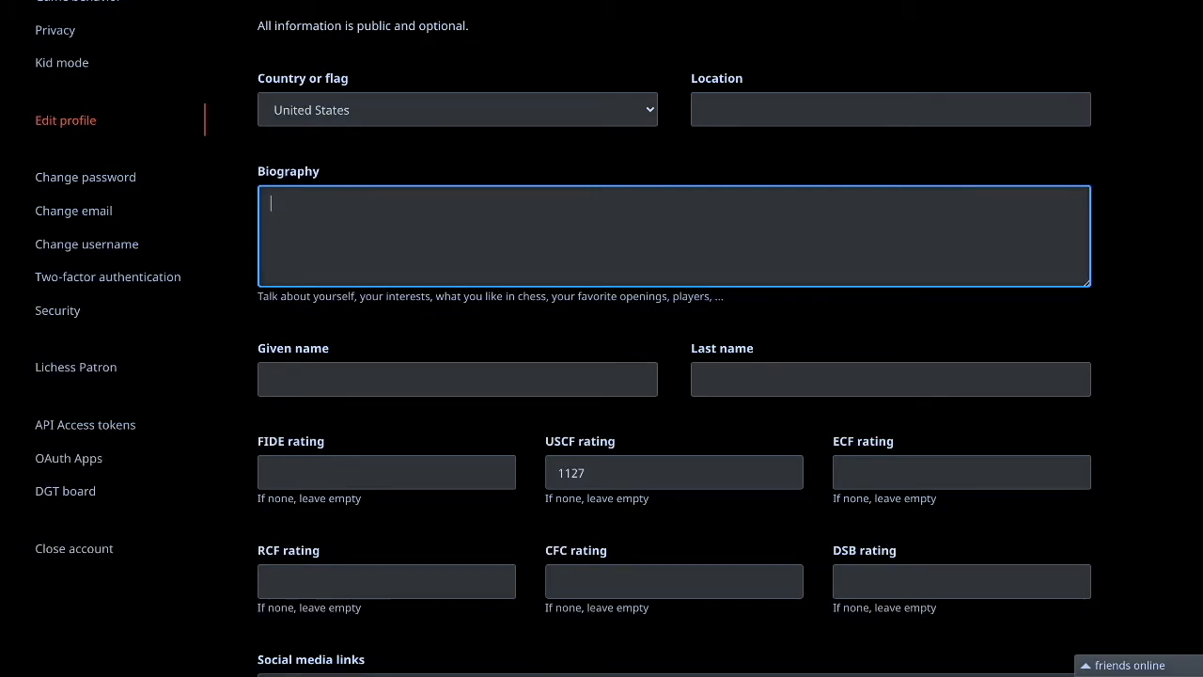
pyautogui.write('https://imgur.com/zKbJUg0')
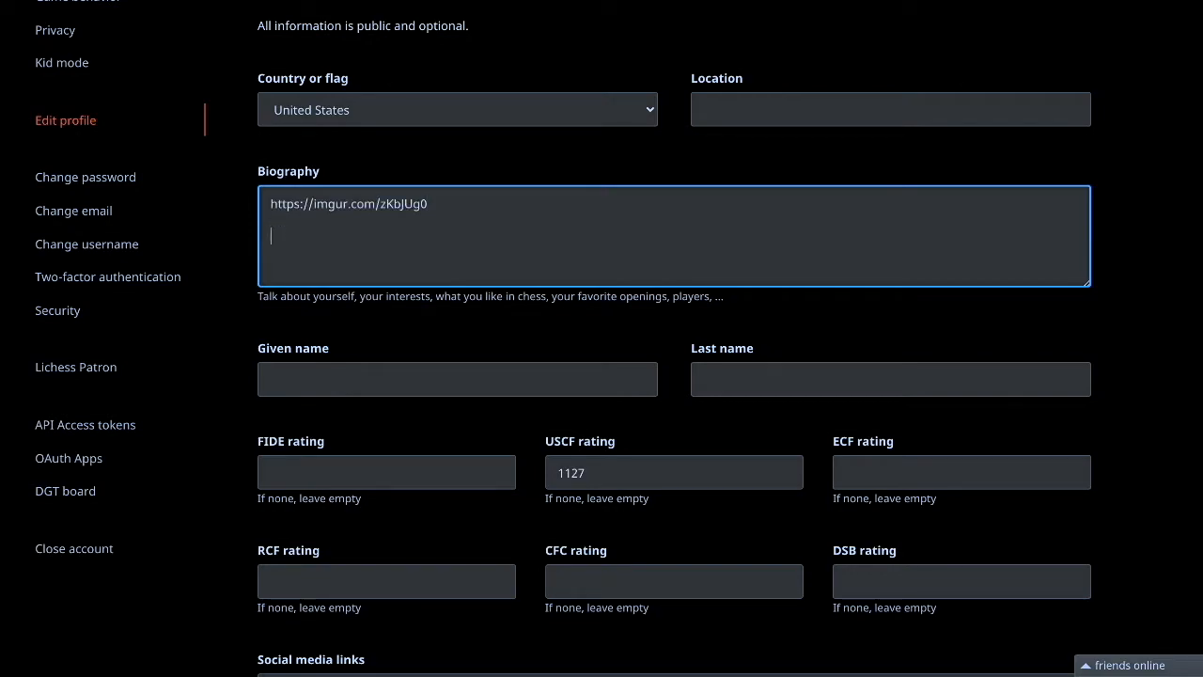
pyautogui.write('BRAYAN')
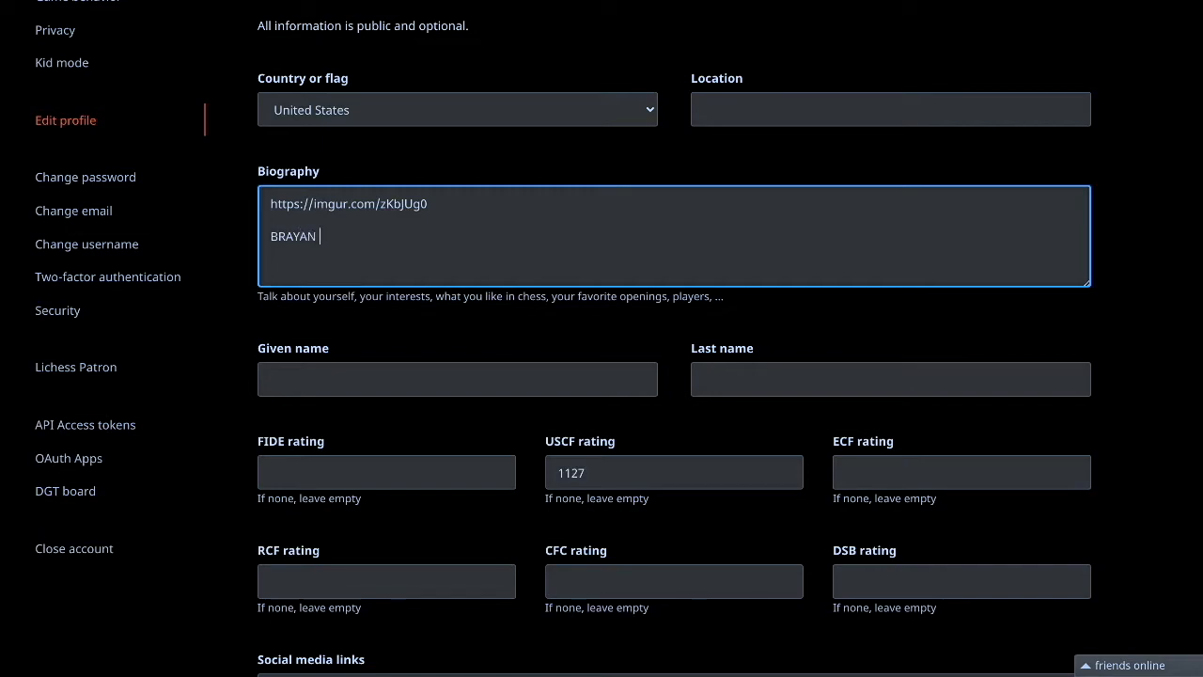
pyautogui.write('AMAYA')
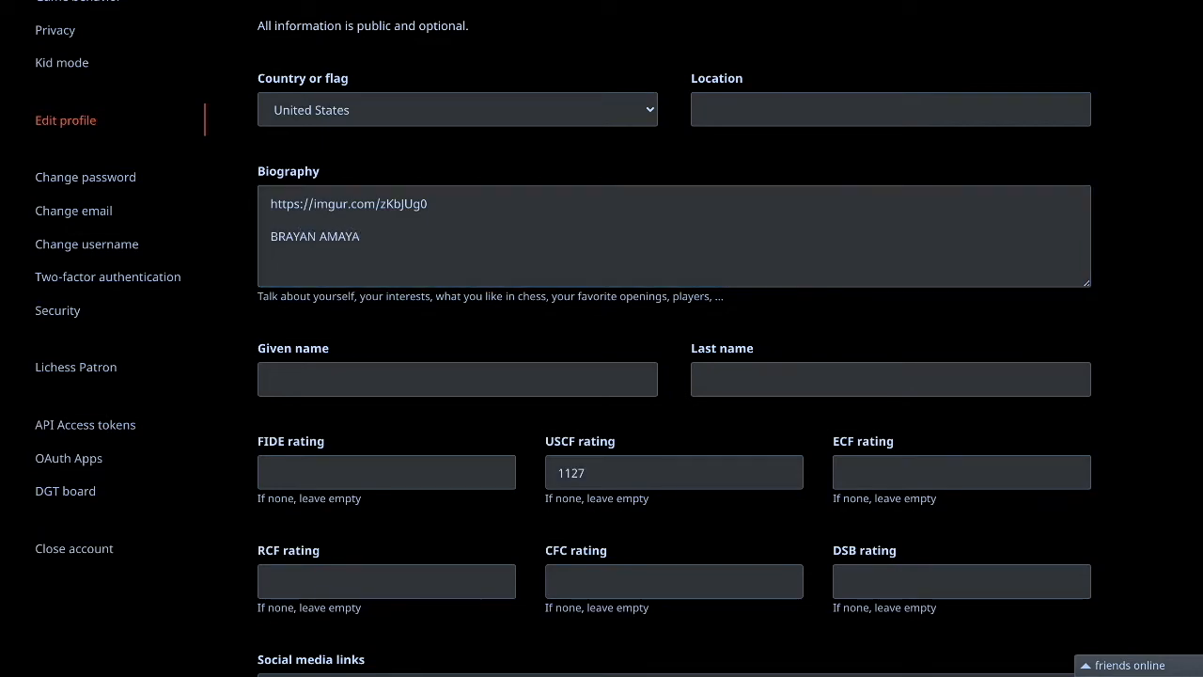
pyautogui.scroll(-3)
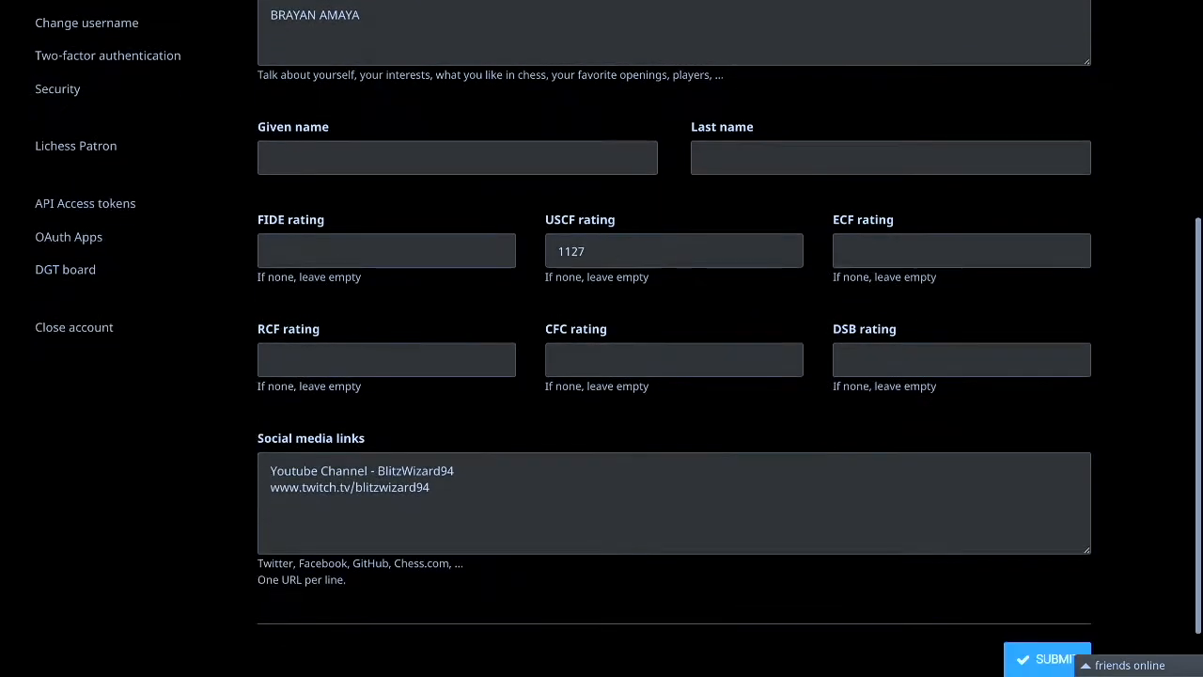
pyautogui.scroll(-3)
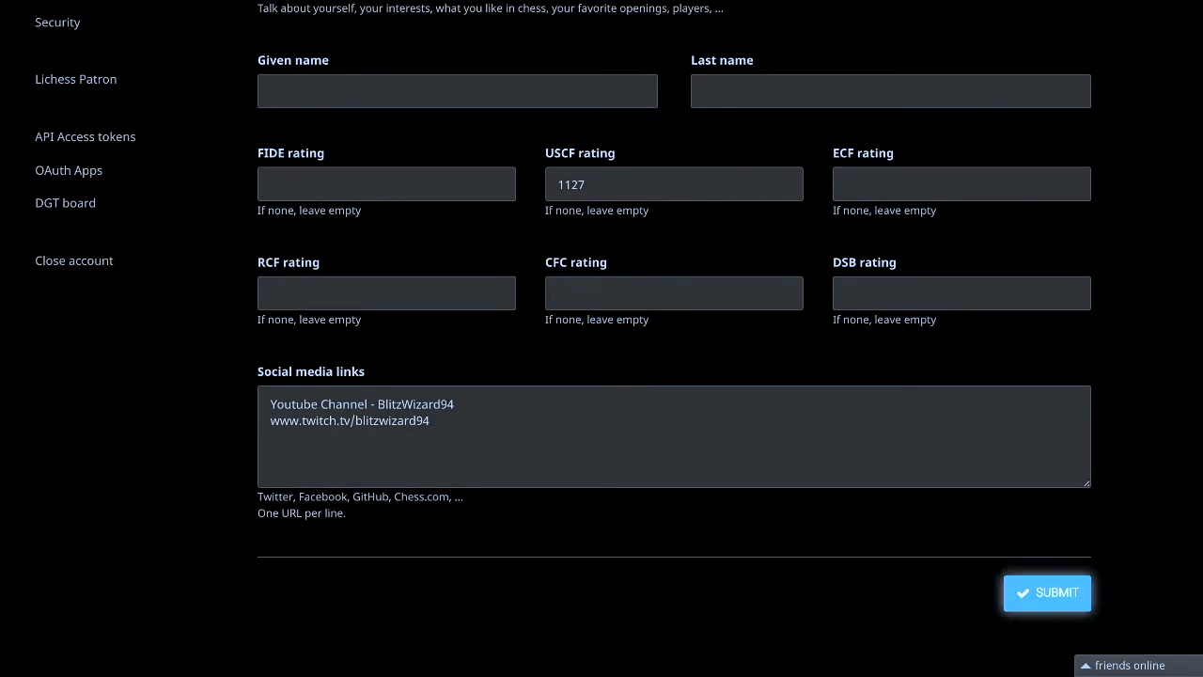
pyautogui.click(1047, 592)
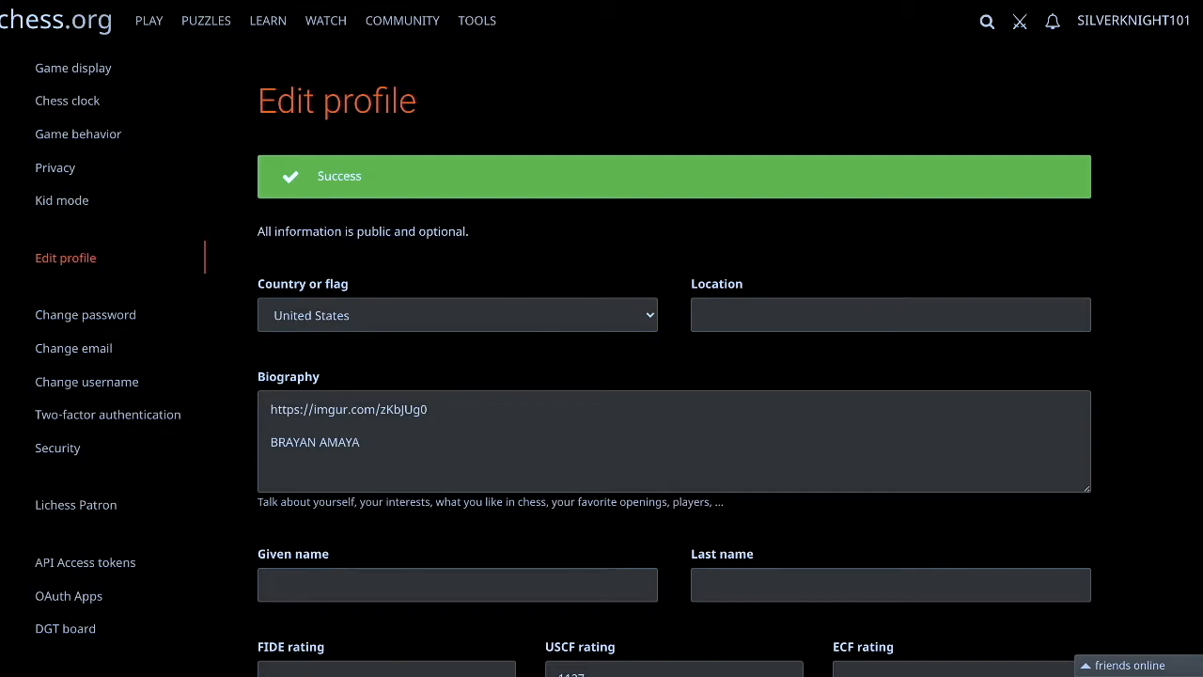
pyautogui.click(1132, 19)
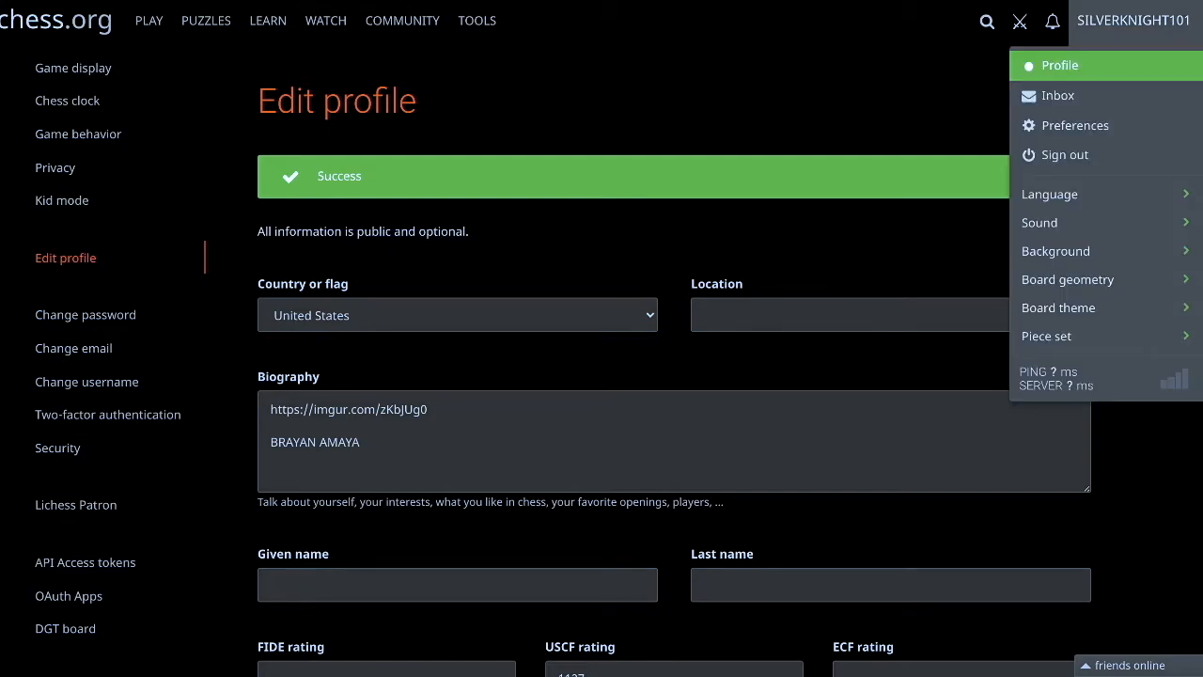